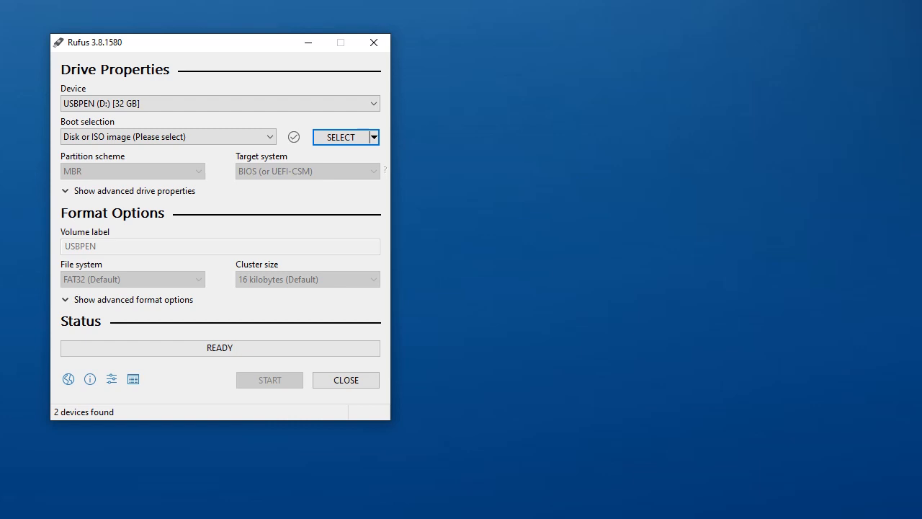
Select the 32 GB USBPEN drive and the bqnos-R3.1.2-20190617.iso image
left_click(219, 103)
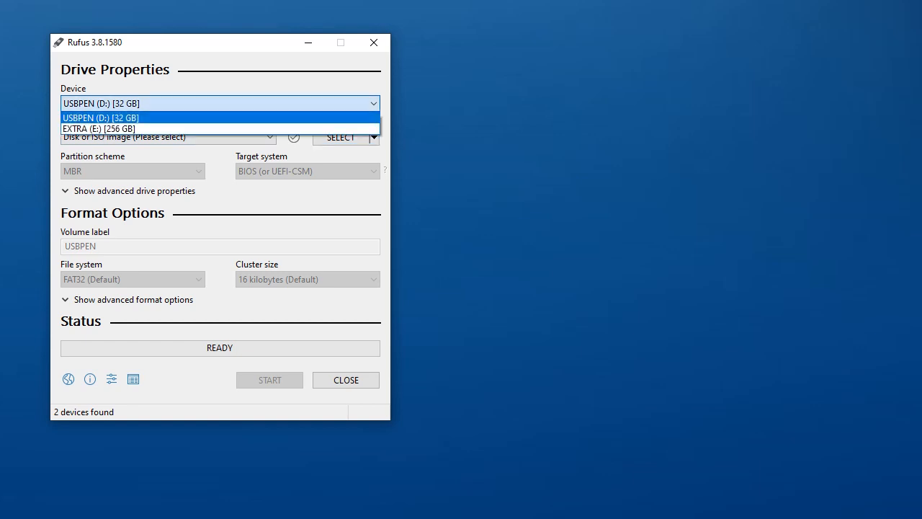
left_click(101, 118)
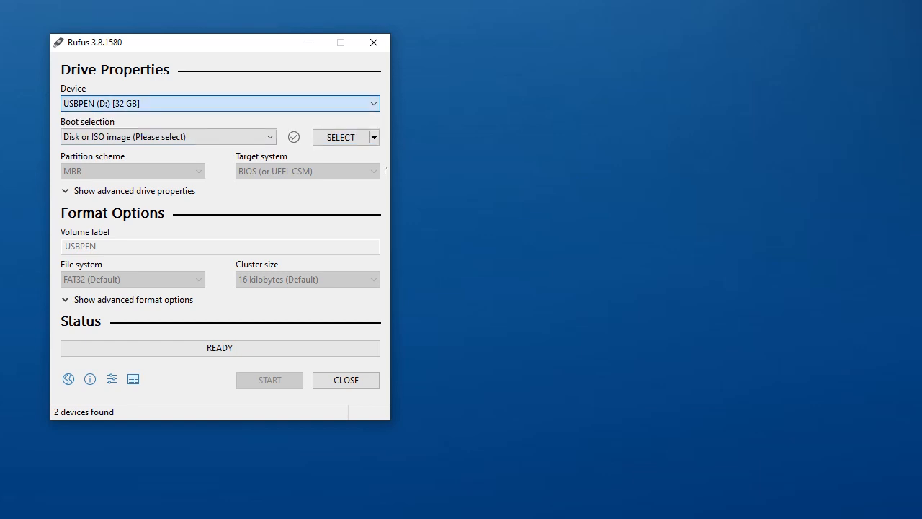
left_click(340, 137)
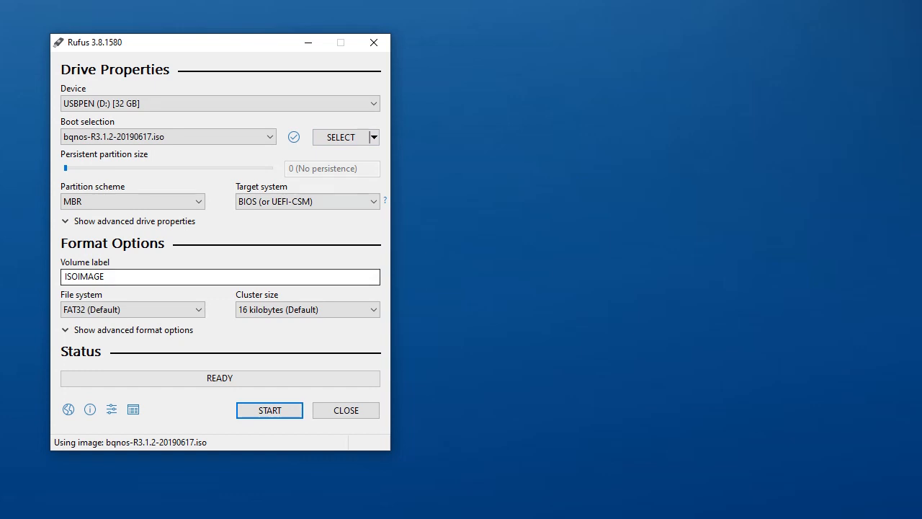
Start writing in DD image mode and accept erasing all data on the USB drive
left_click(270, 409)
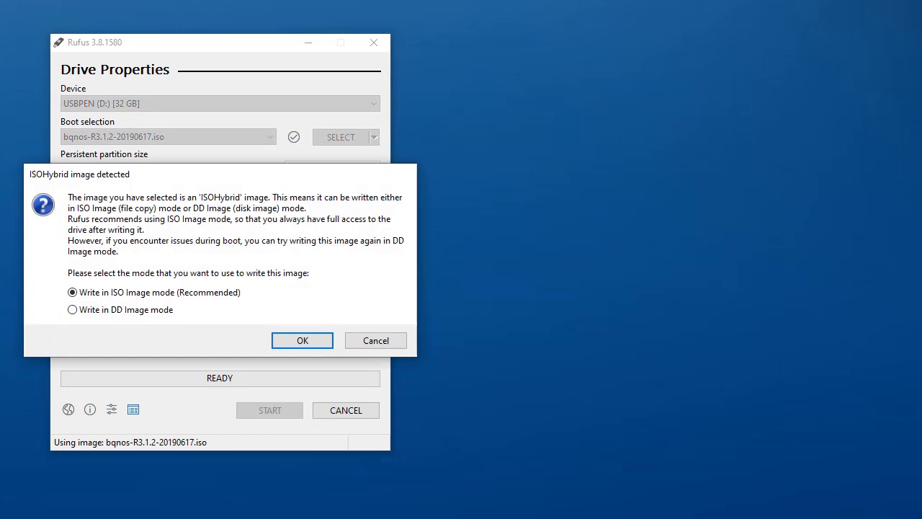
left_click(72, 308)
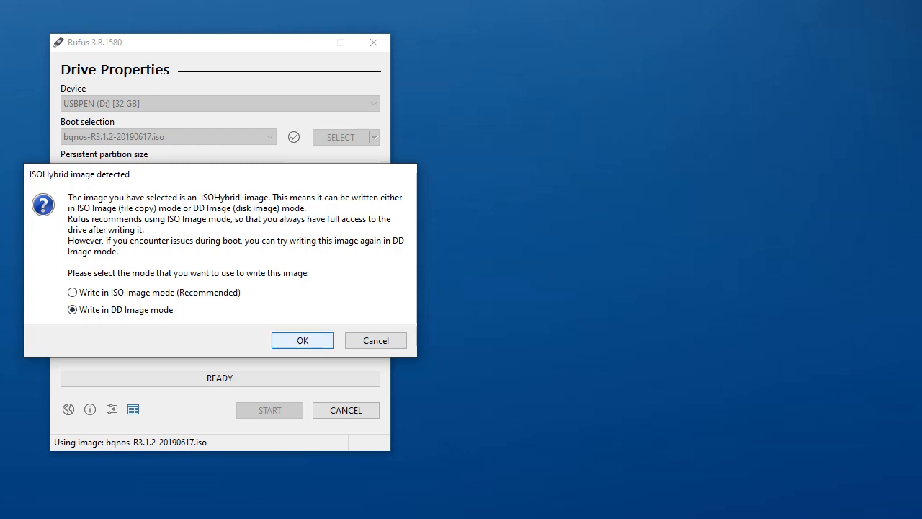
left_click(303, 340)
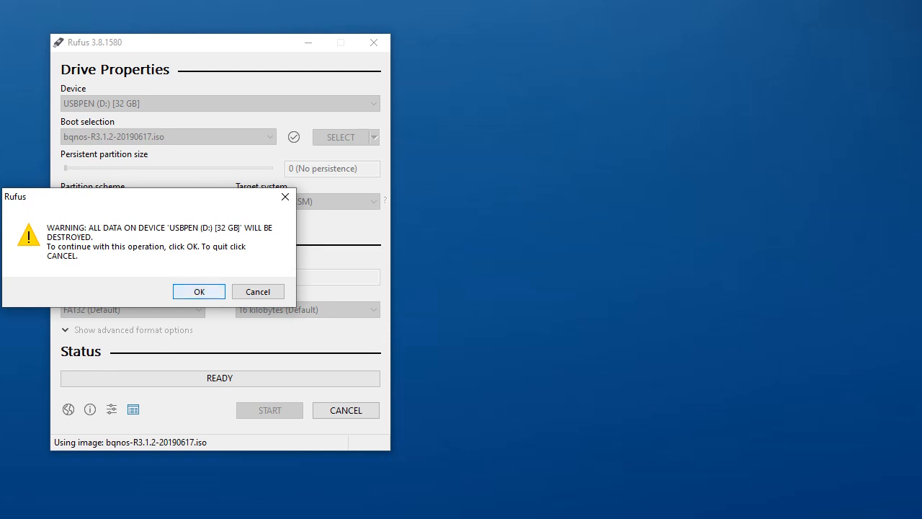
left_click(199, 291)
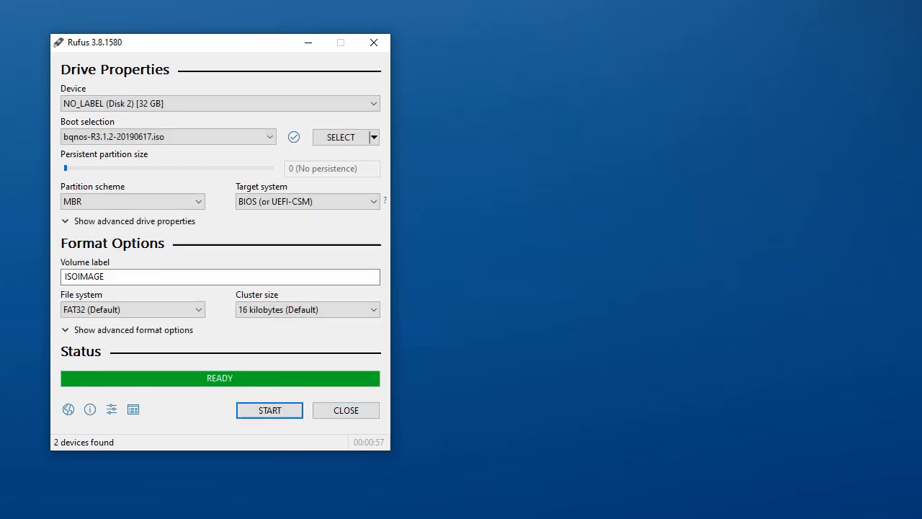
Review the Main, IPMI and Boot tabs, then bring up the boot device menu
left_click(268, 409)
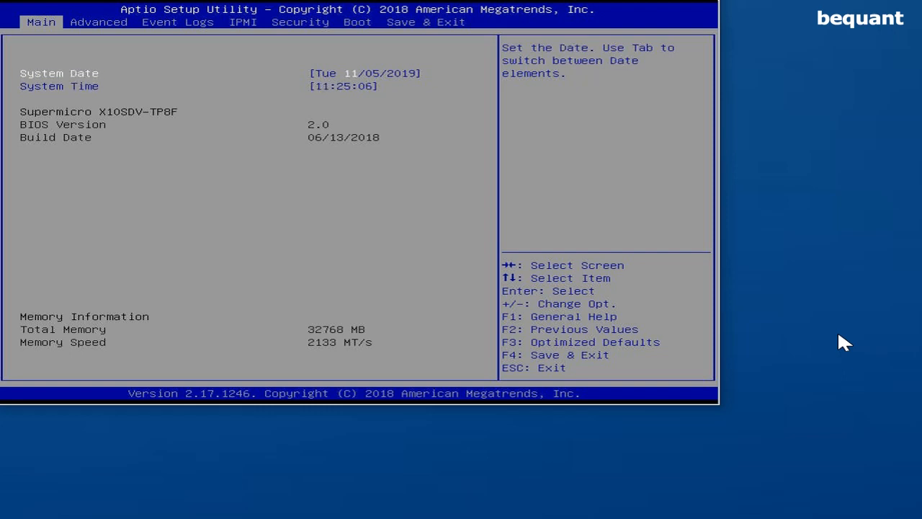
left_click(98, 22)
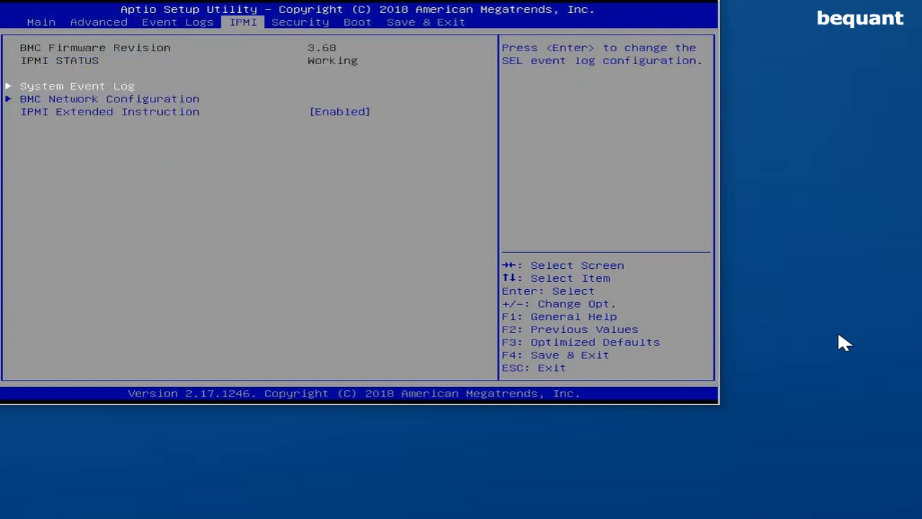
left_click(357, 22)
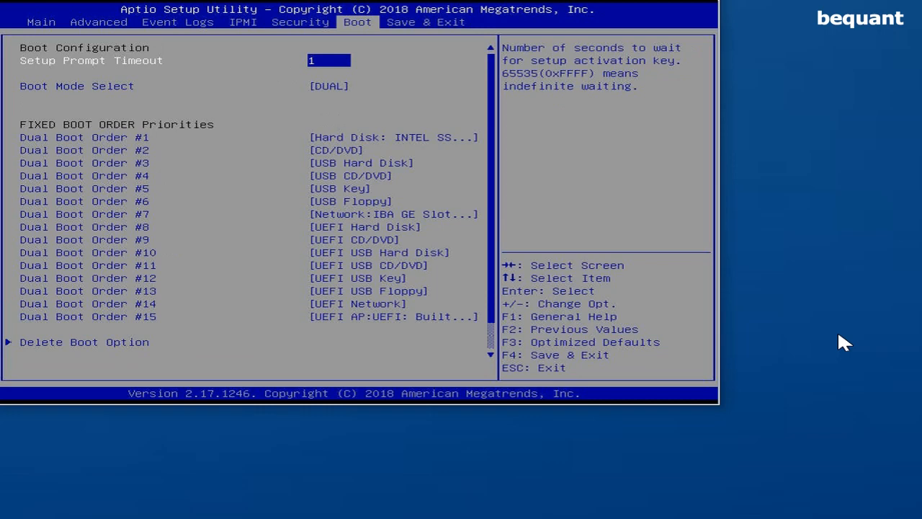
key("Down")
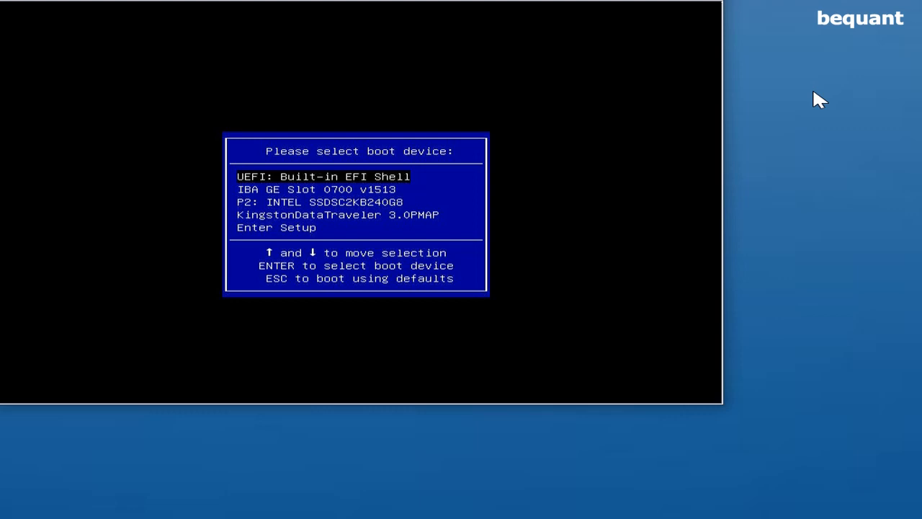
Boot from the USB drive, choose 'BQN OS installation' in GRUB and confirm Install
key("down")
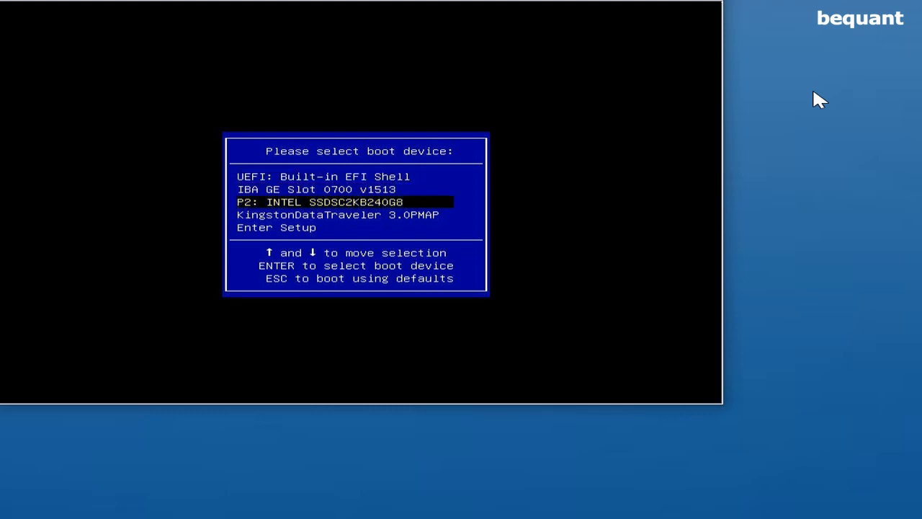
key("enter")
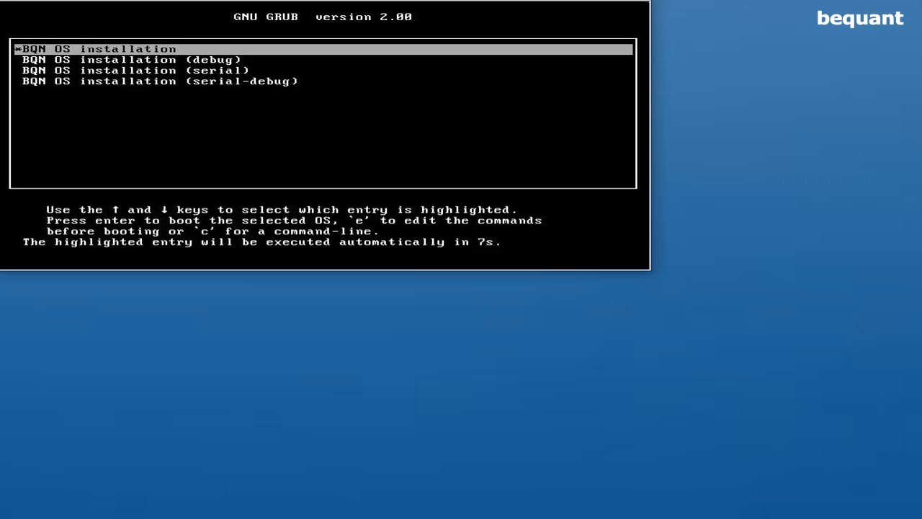
key("Return")
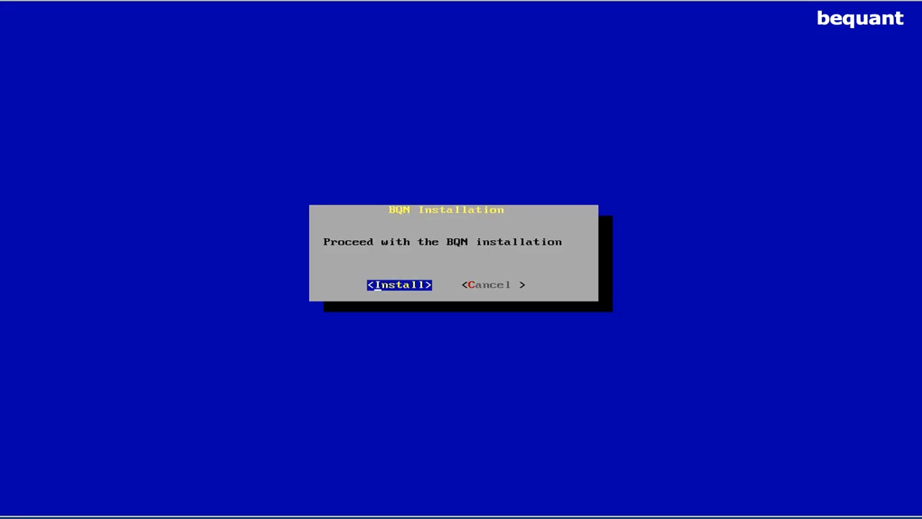
left_click(397, 285)
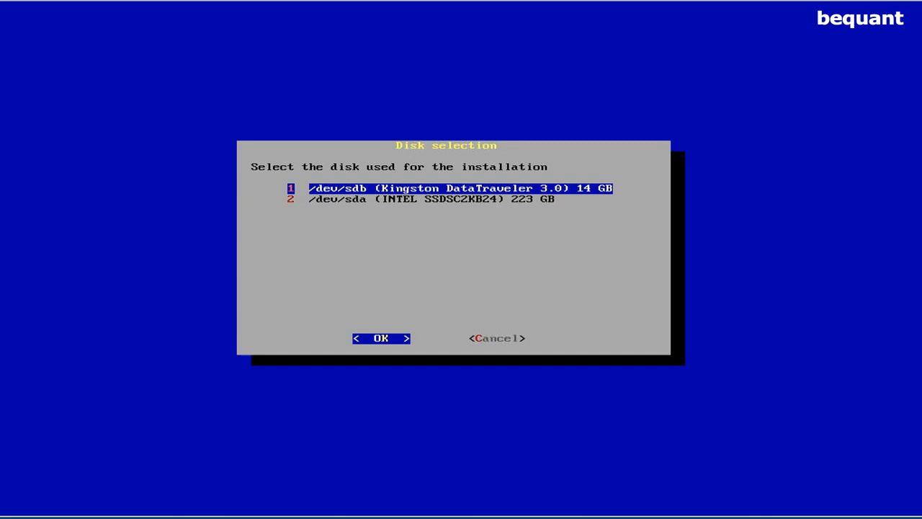
Choose /dev/sda (Intel SSD) and accept default sda1 Swap and sda2 BQN OS partitions
key("Down")
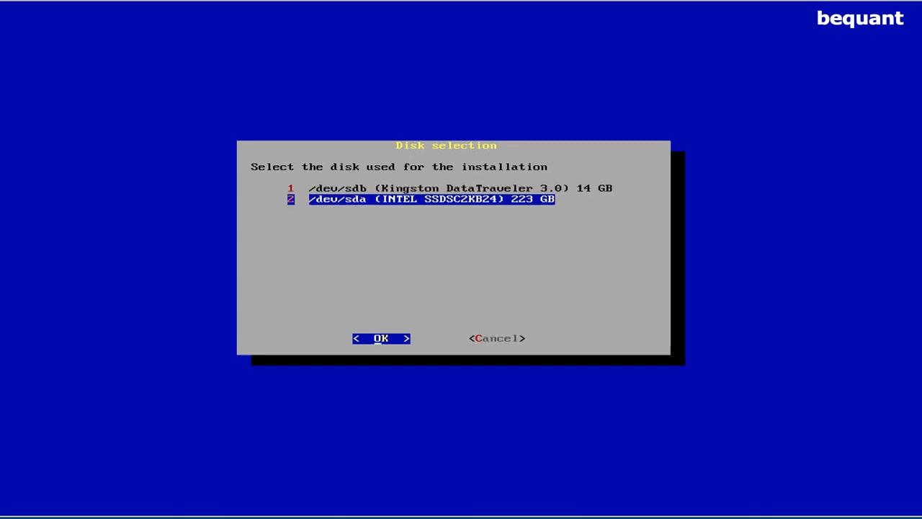
left_click(380, 337)
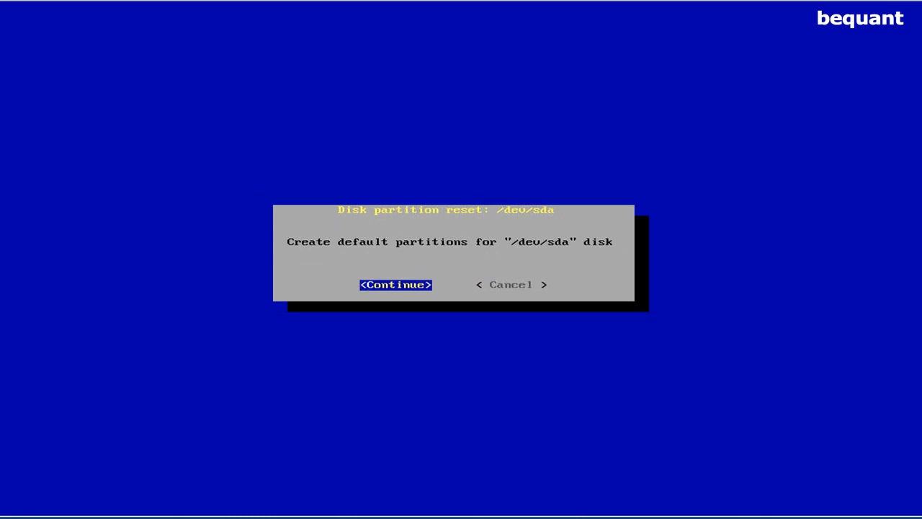
left_click(395, 283)
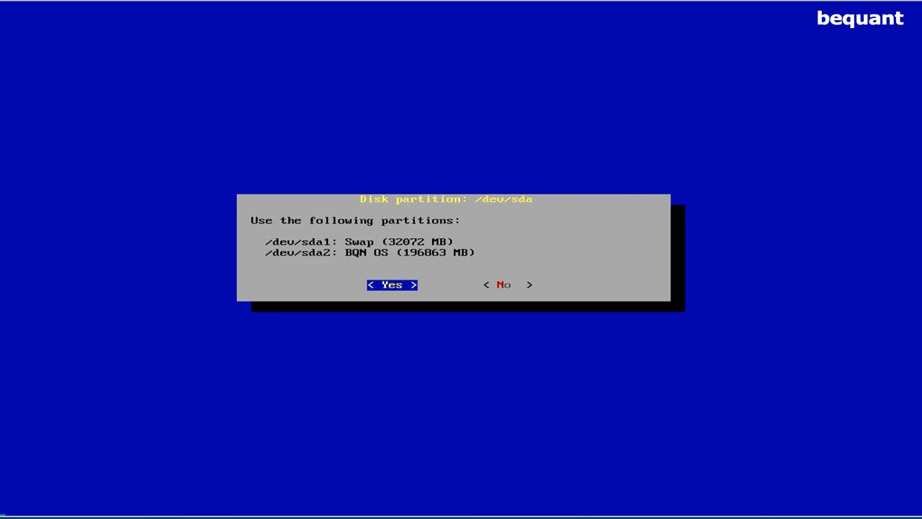
left_click(391, 284)
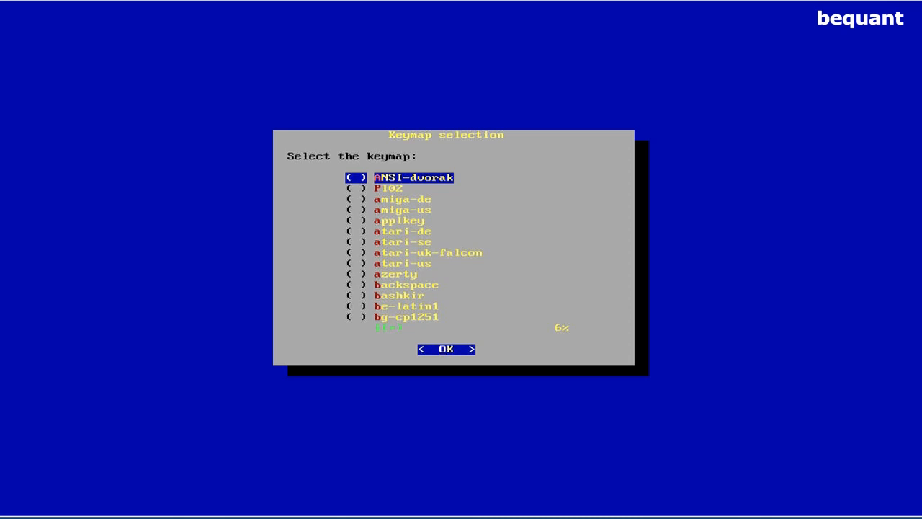
Choose the es keymap and name the host bqnwisp1
scroll("down", 3)
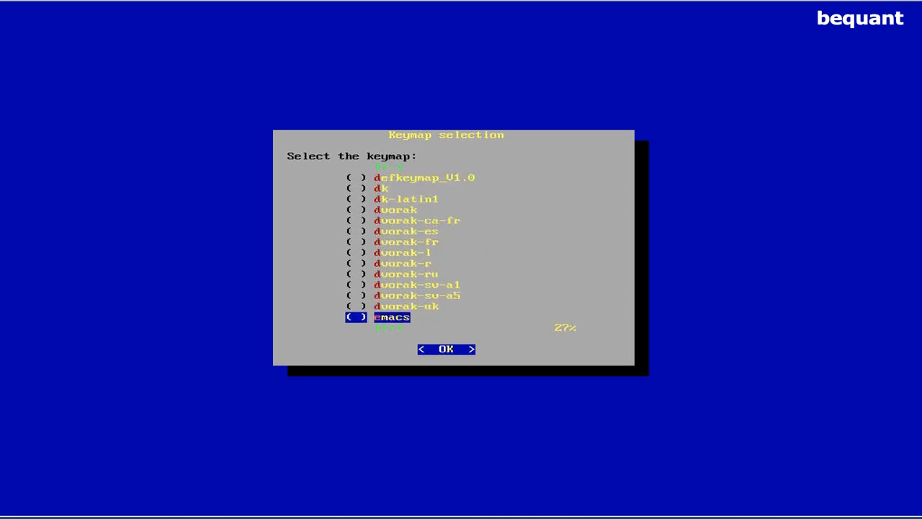
key("Down")
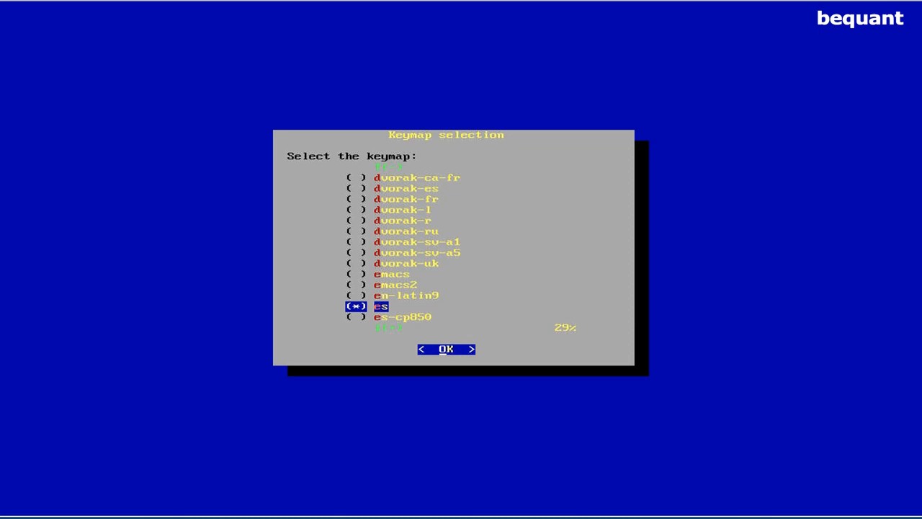
left_click(447, 349)
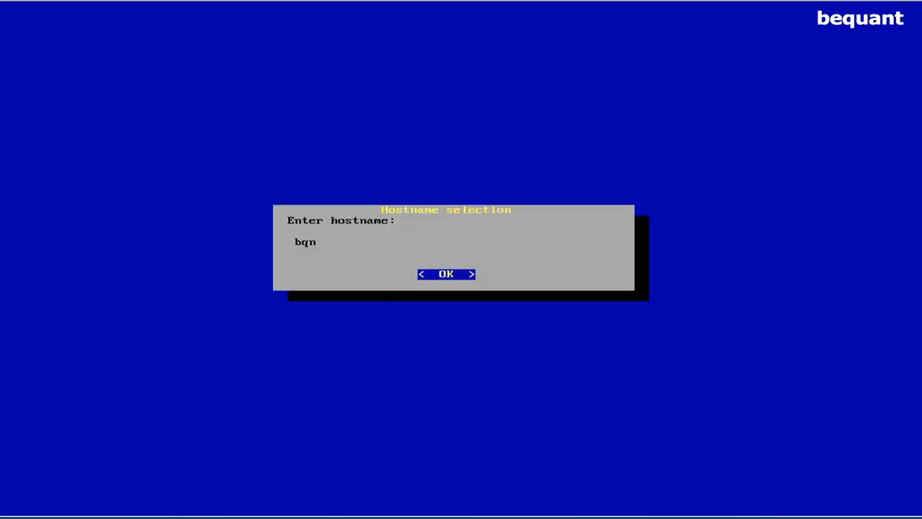
type("wis")
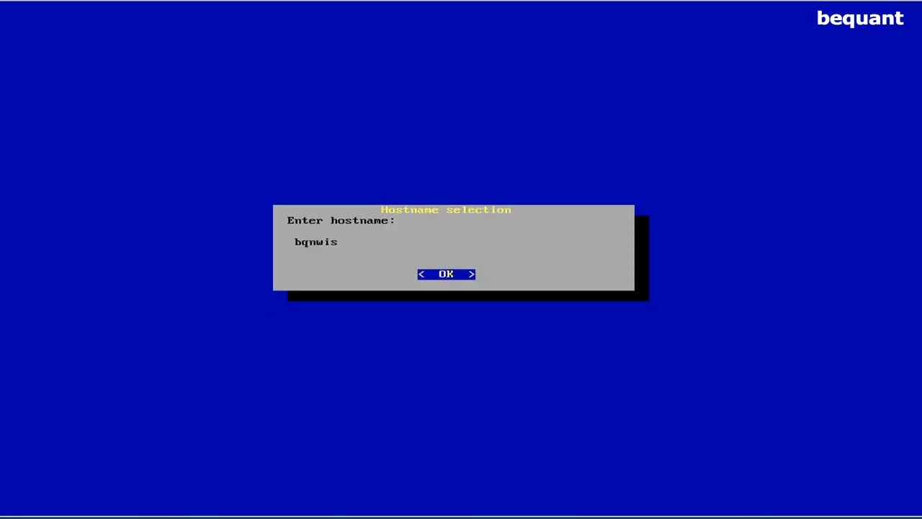
type("p1")
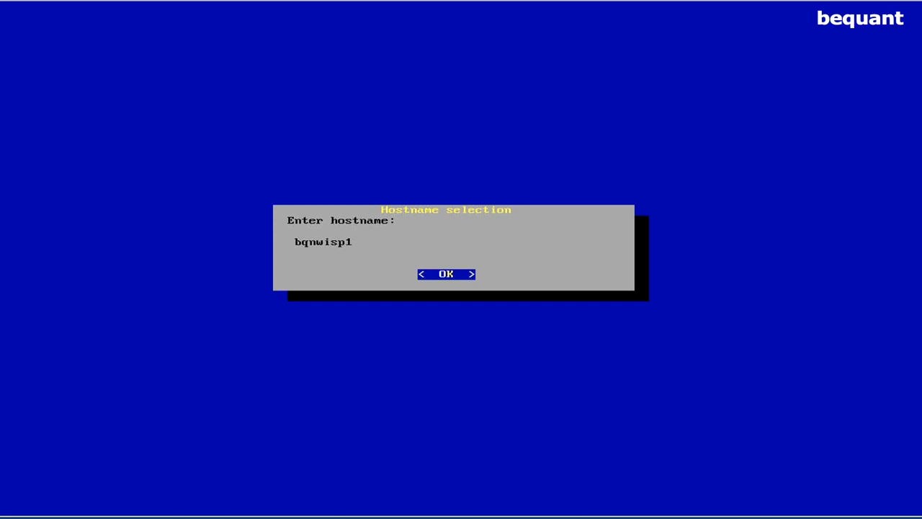
left_click(447, 274)
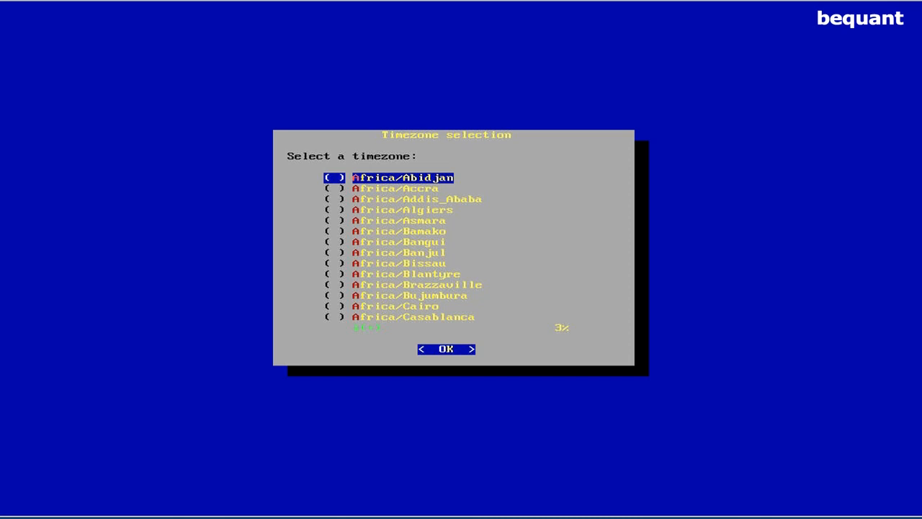
Set the America/Mexico_City timezone and confirm the root password
scroll("down", 3)
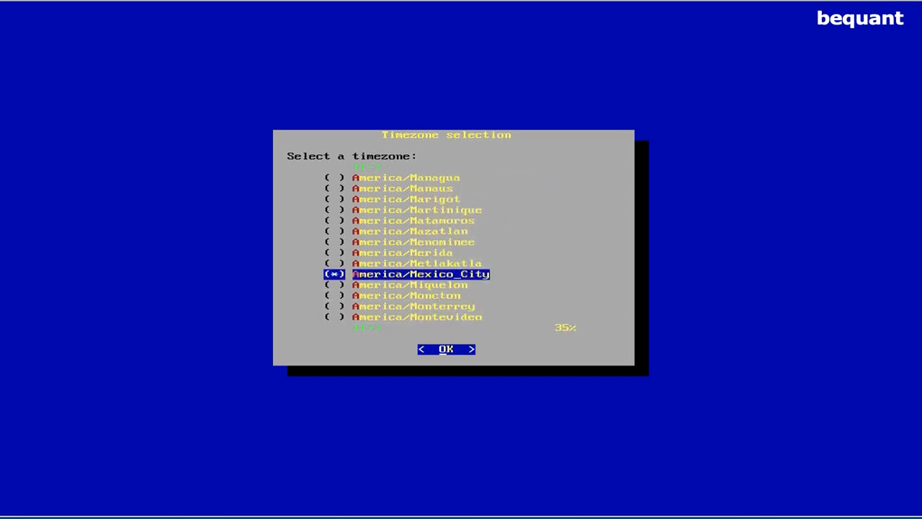
left_click(447, 348)
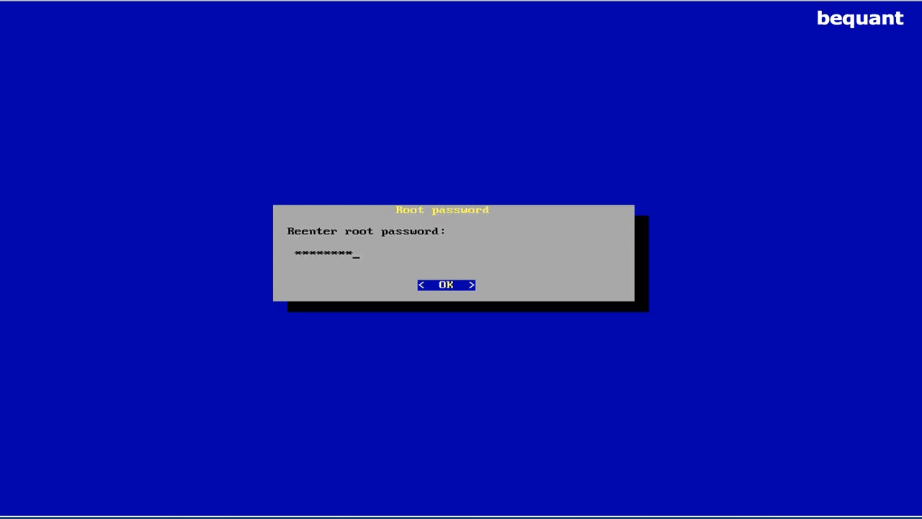
left_click(446, 284)
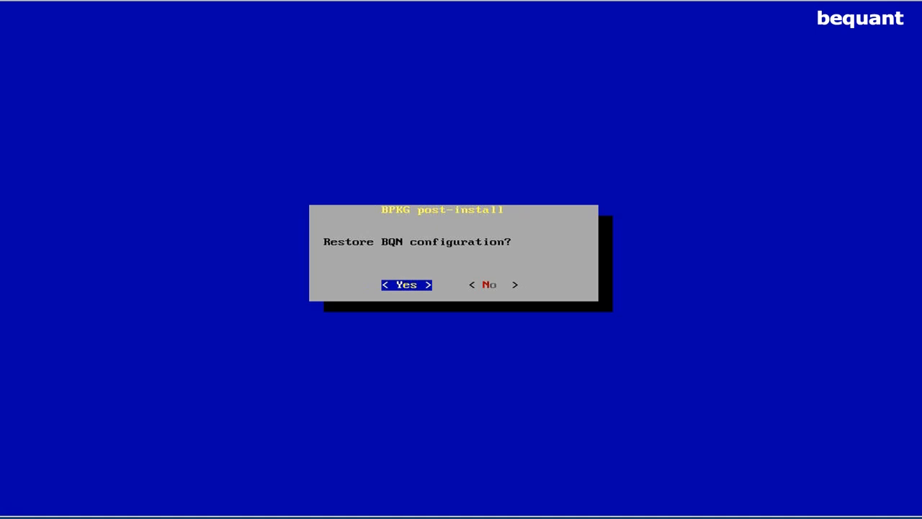
Skip restoring a configuration, configure the BQN system with en0o1 as management interface
left_click(407, 284)
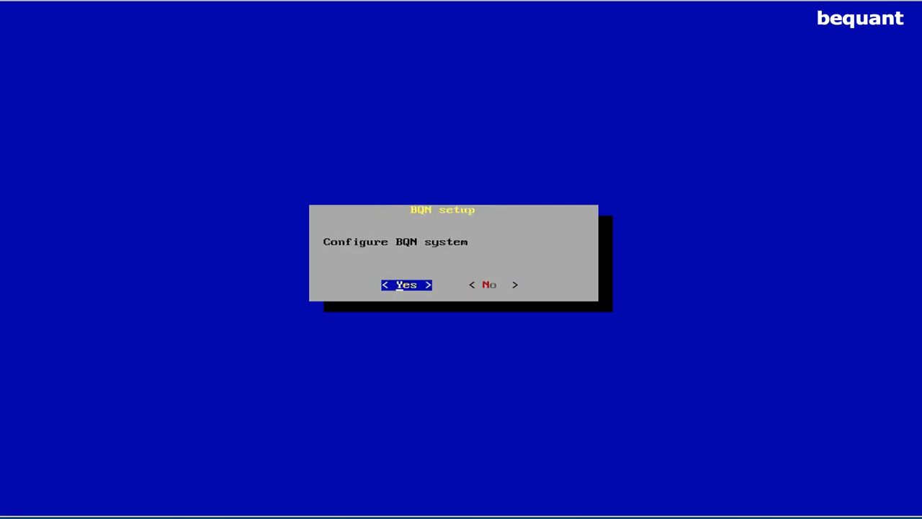
left_click(407, 285)
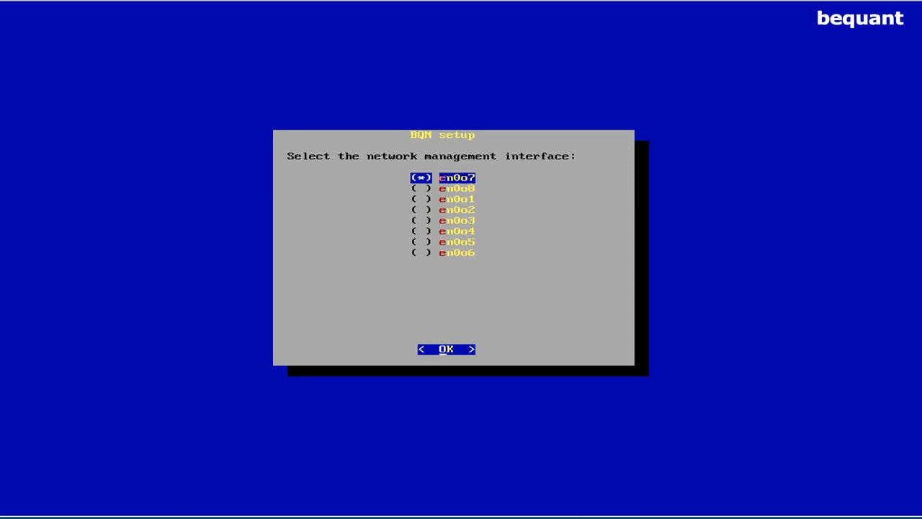
key("Down")
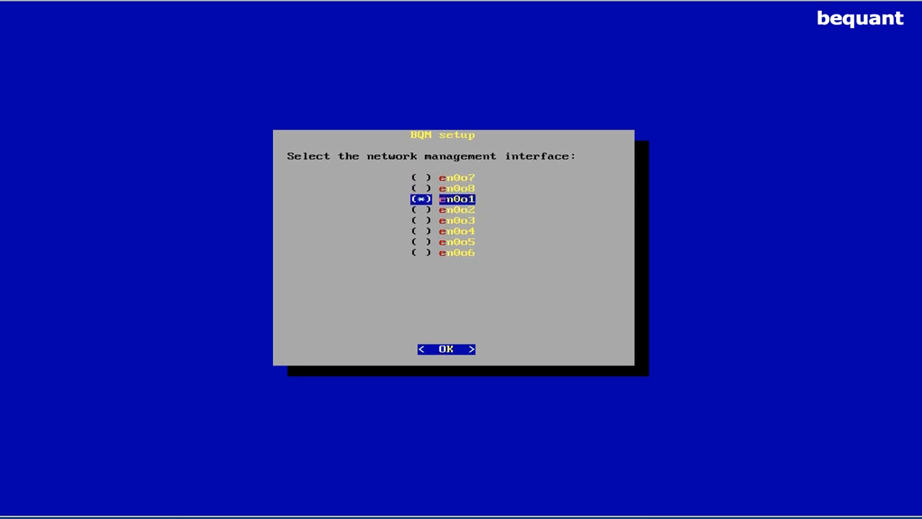
left_click(445, 348)
type("1")
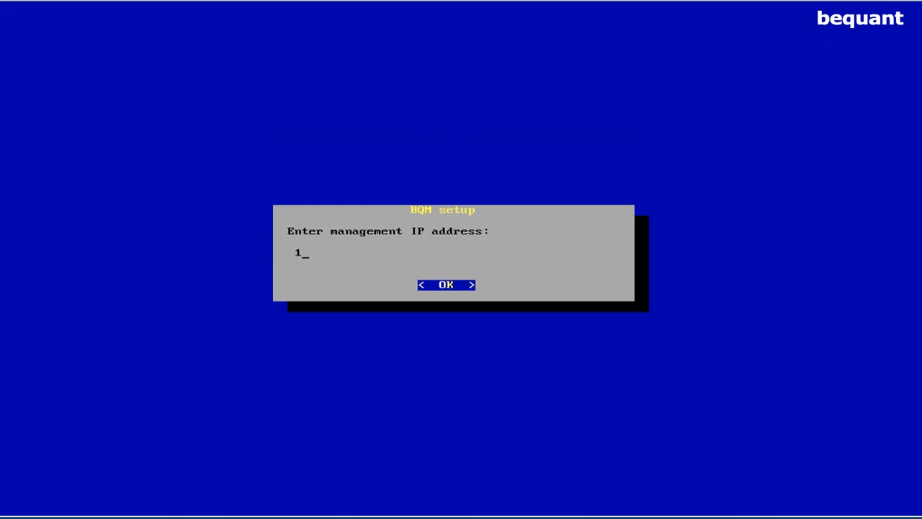
Set management IP 10.10.10.20/24 and gateway 10.10.10.1
type("0.10.10.")
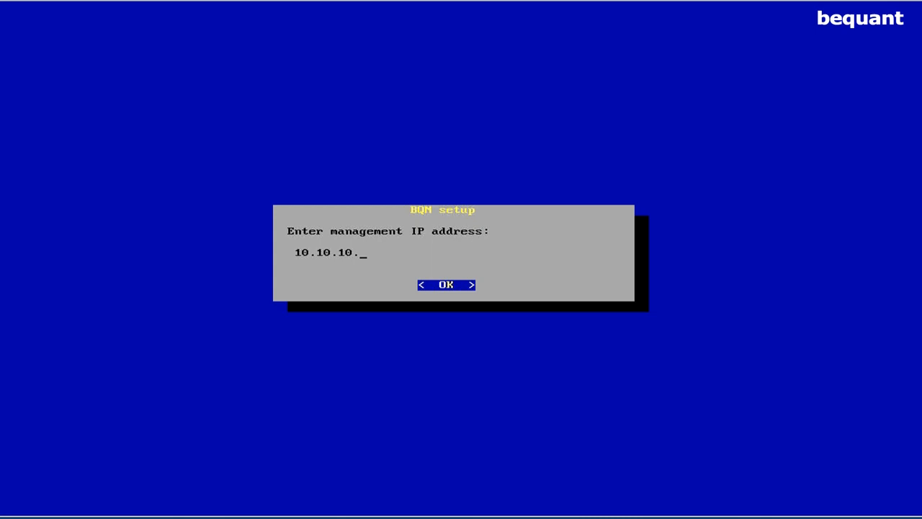
type("2")
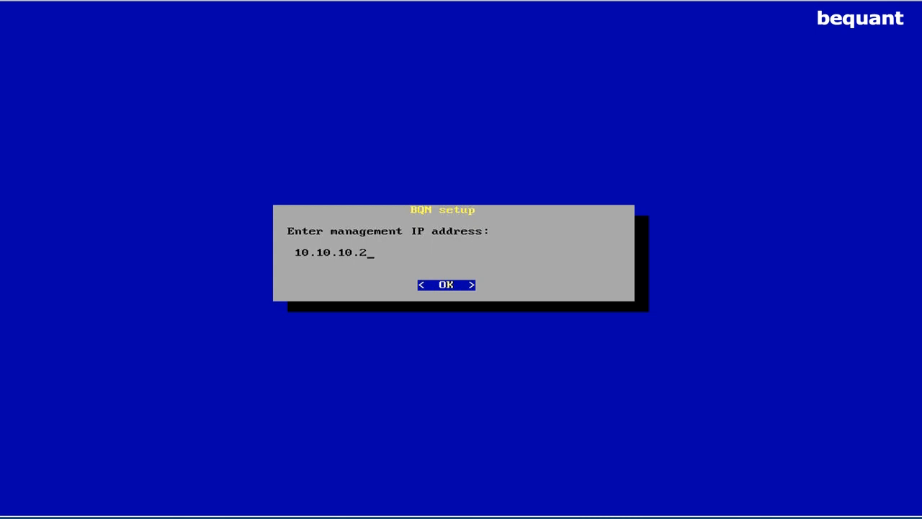
type("0/24")
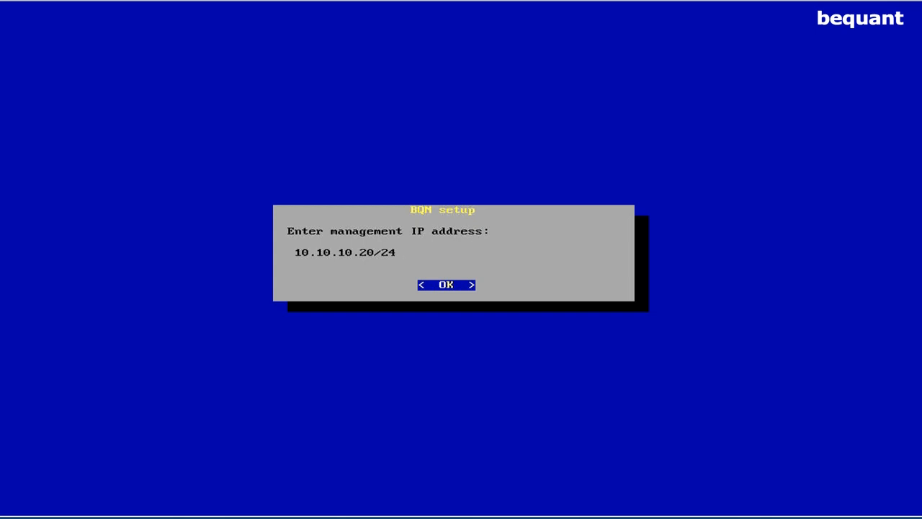
left_click(447, 285)
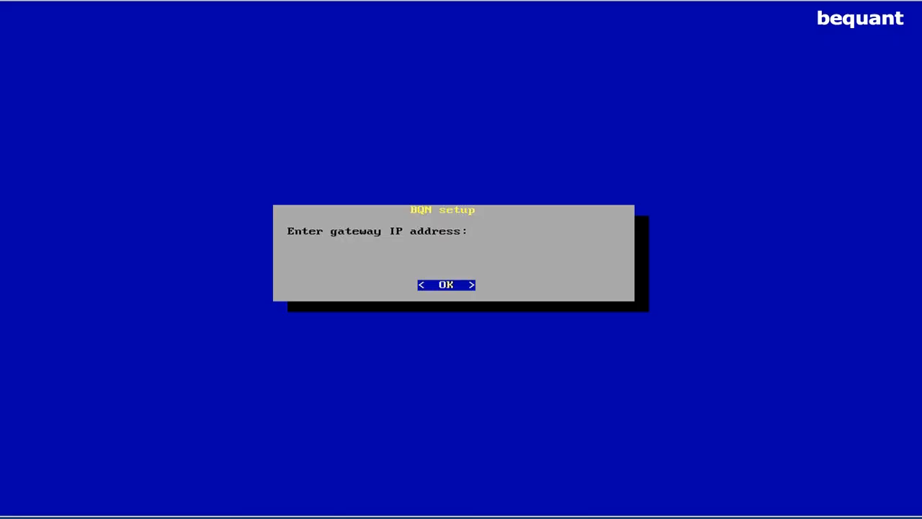
type("10.10.10.1")
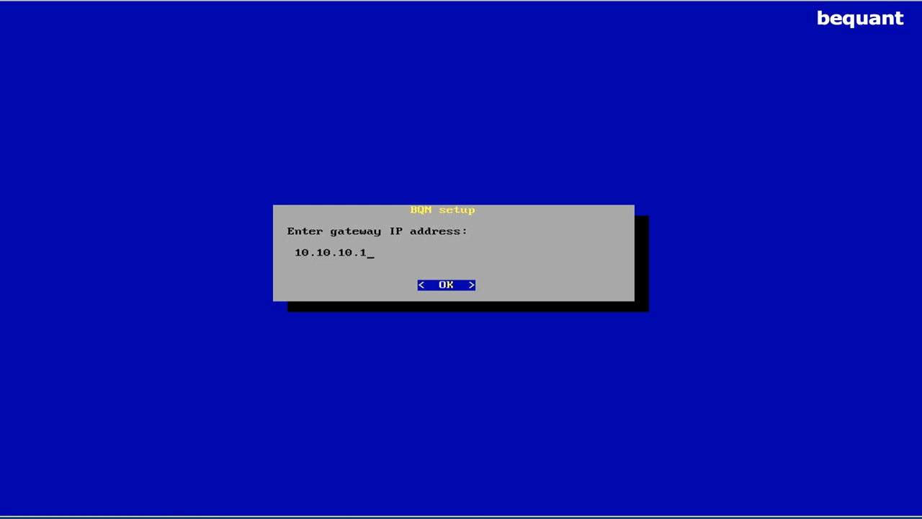
left_click(446, 285)
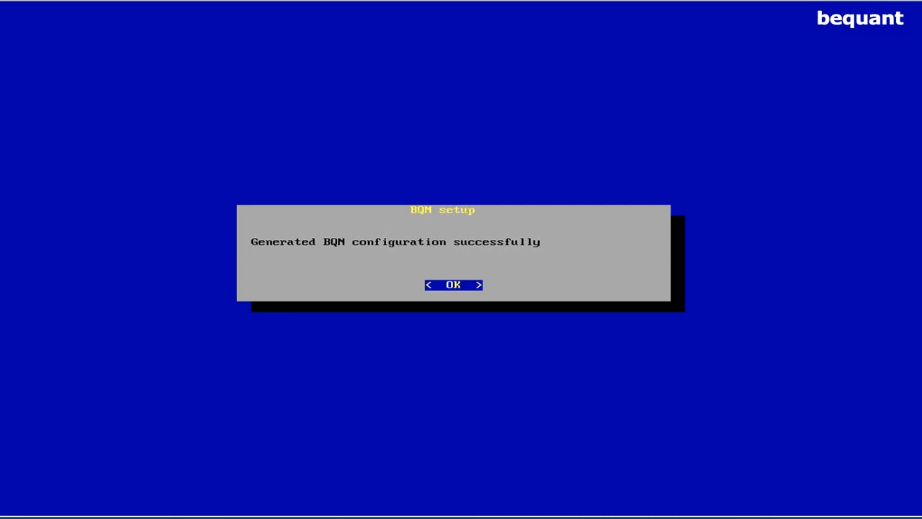
Acknowledge the generated configuration and accept rebooting after installation
left_click(452, 285)
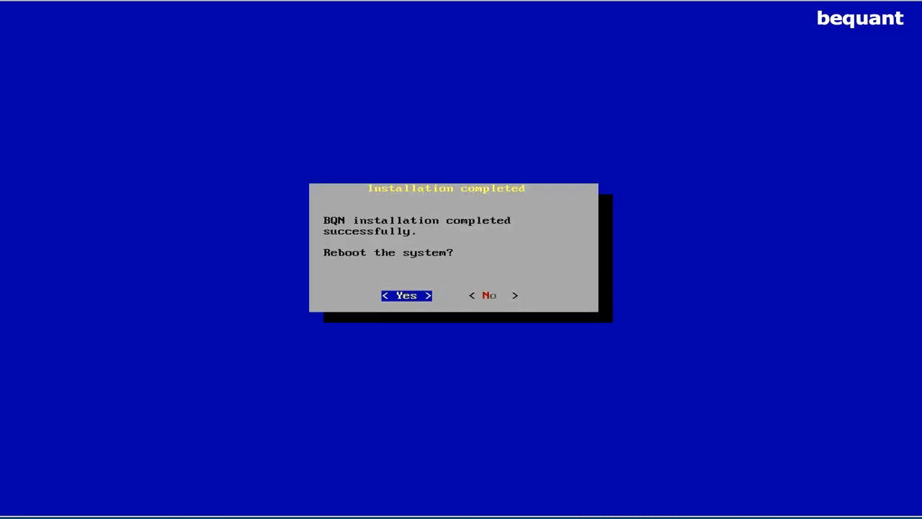
left_click(406, 296)
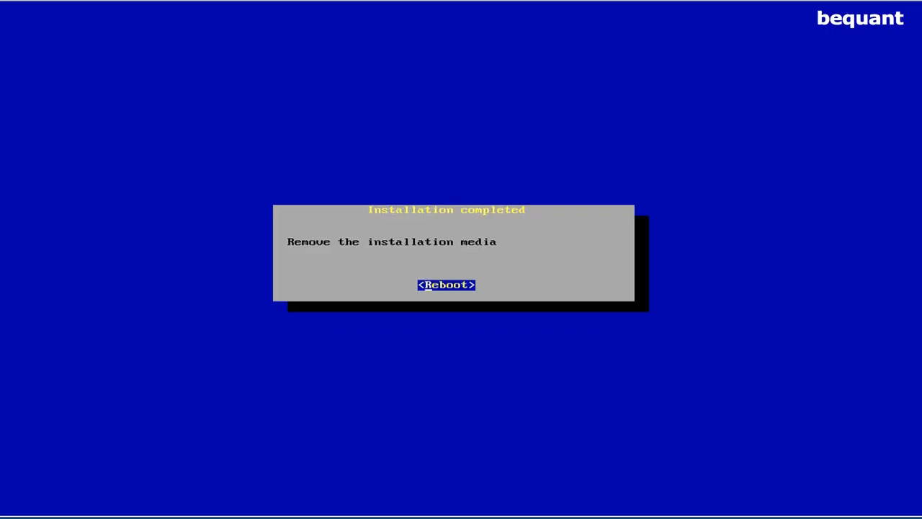